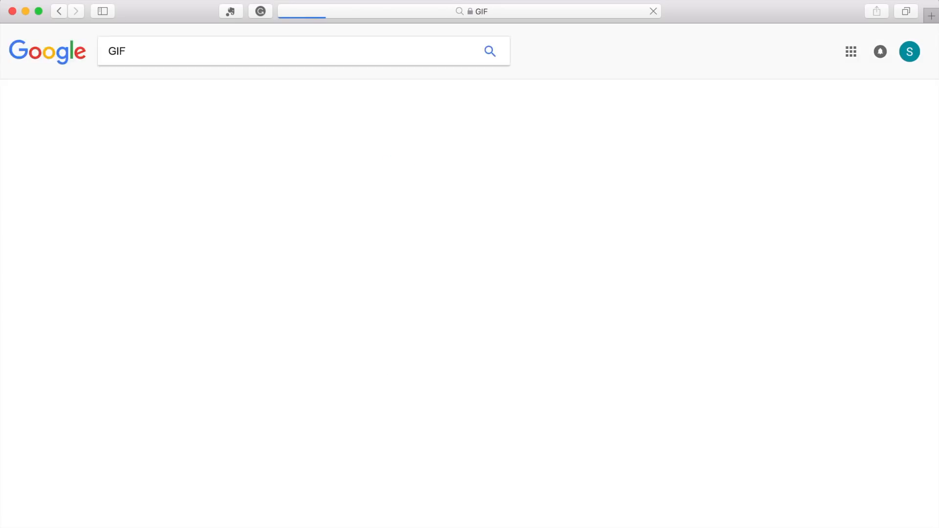
View Google image results for GIF and follow a result to an lptguy.com FCPX tips post.
left_click(152, 88)
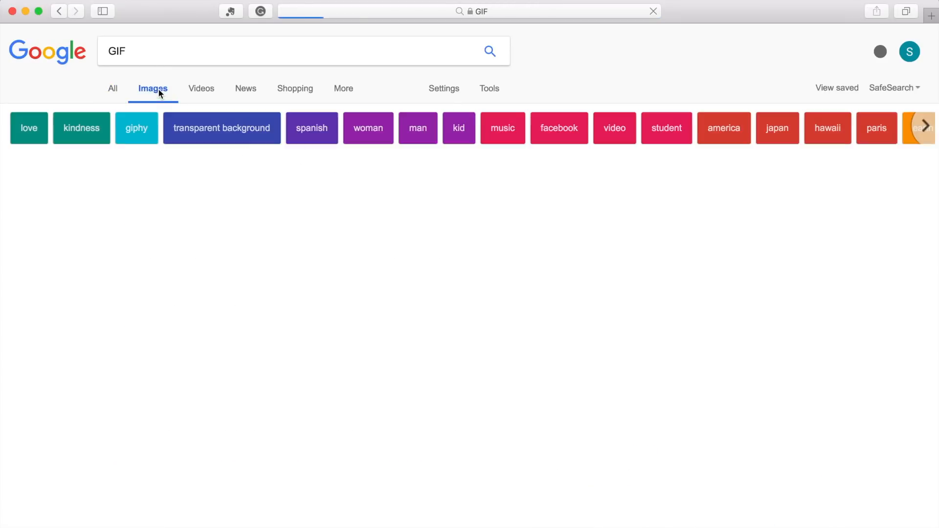
left_click(153, 88)
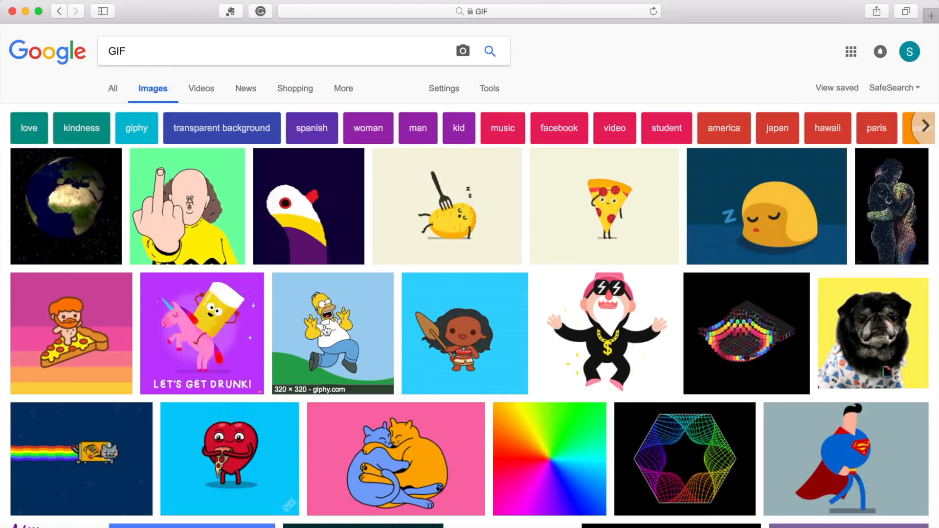
left_click(323, 333)
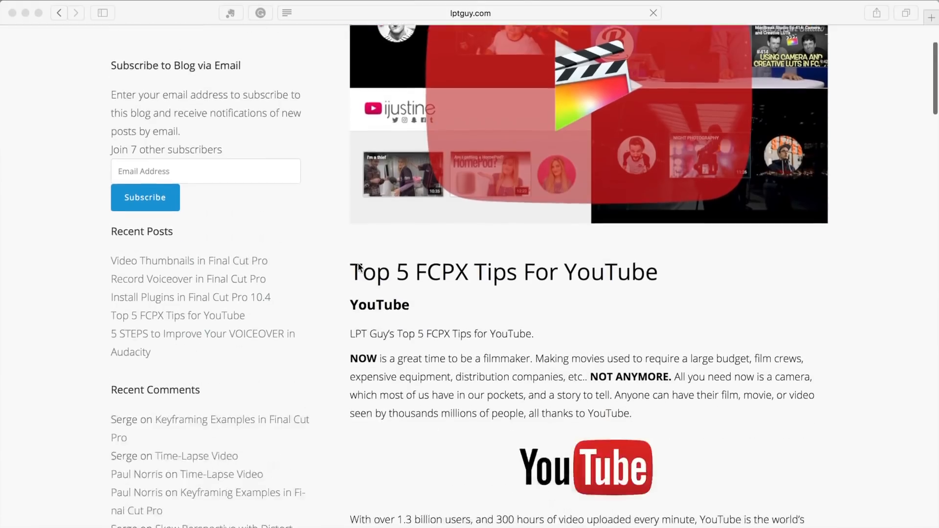
Scroll the Top 5 FCPX Tips post down to section 5, Create Promotional GIFs in FCPX.
scroll("down", 3)
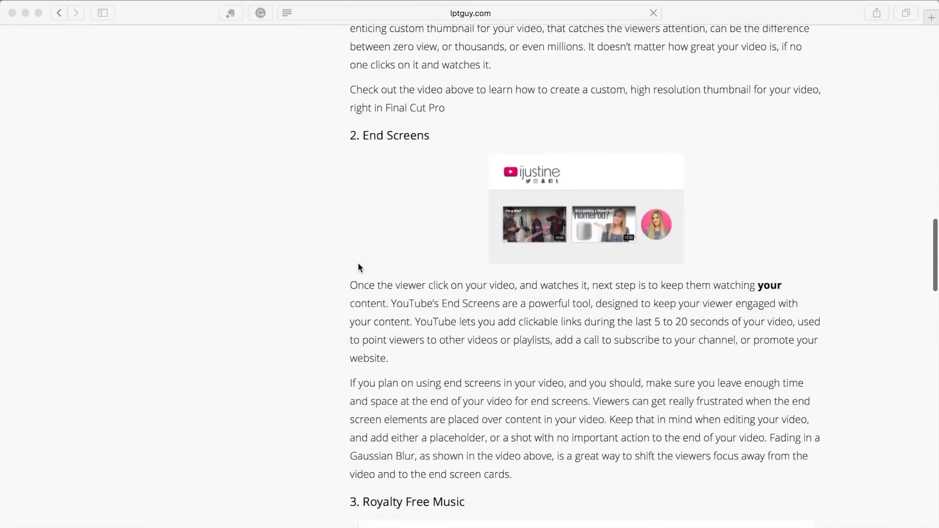
scroll("down", 3)
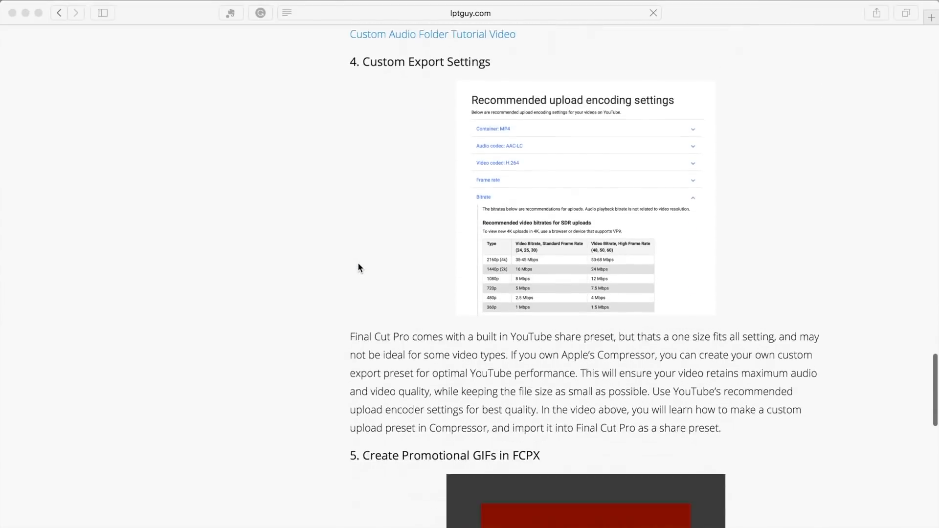
scroll("down", 3)
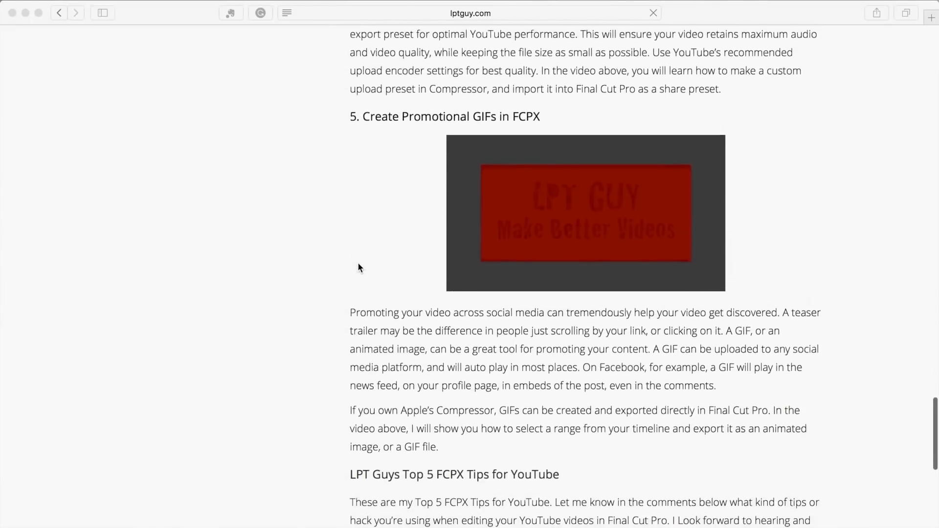
scroll("down", 3)
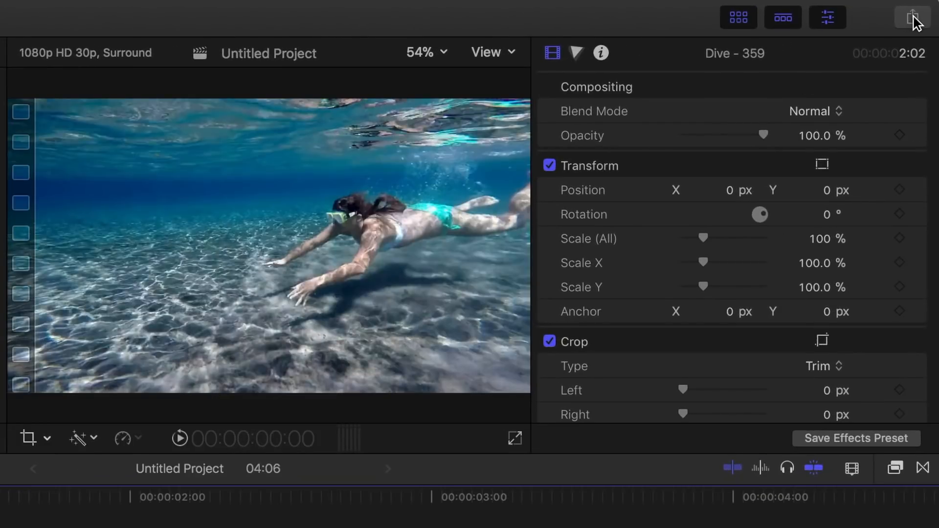
Add a Compressor Settings share destination using Motion Graphics > Animated Image (Large).
left_click(909, 17)
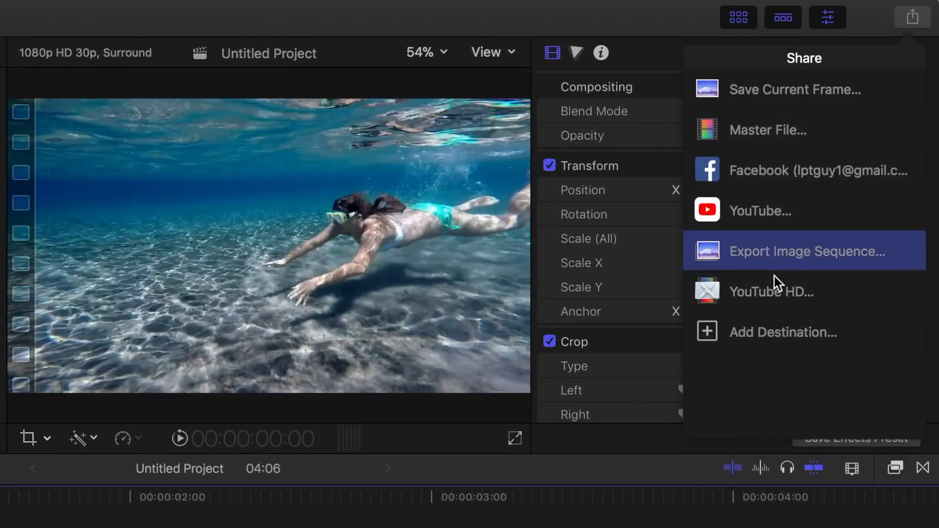
left_click(782, 333)
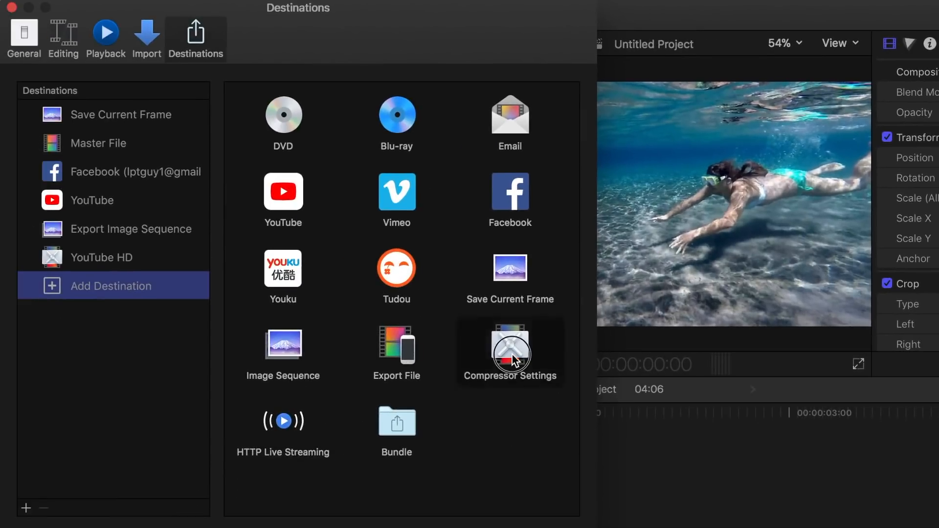
left_click(510, 354)
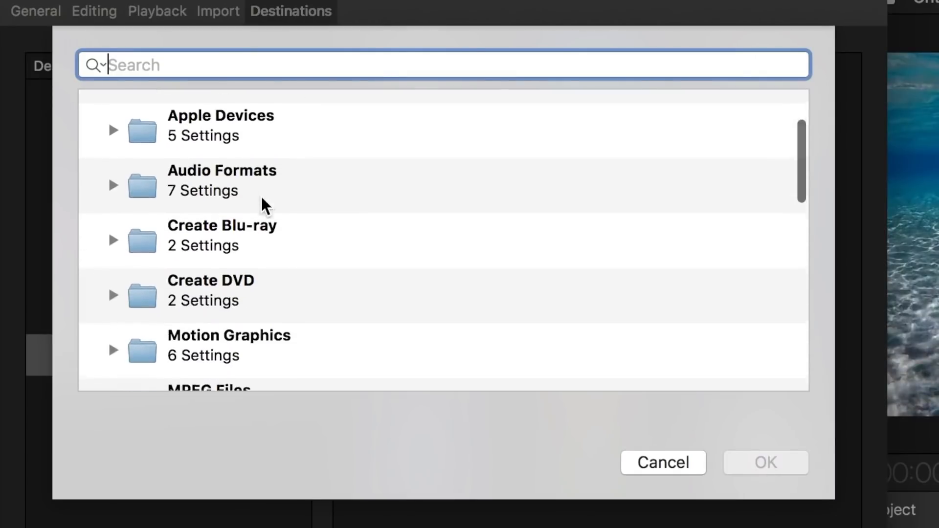
scroll("down", 3)
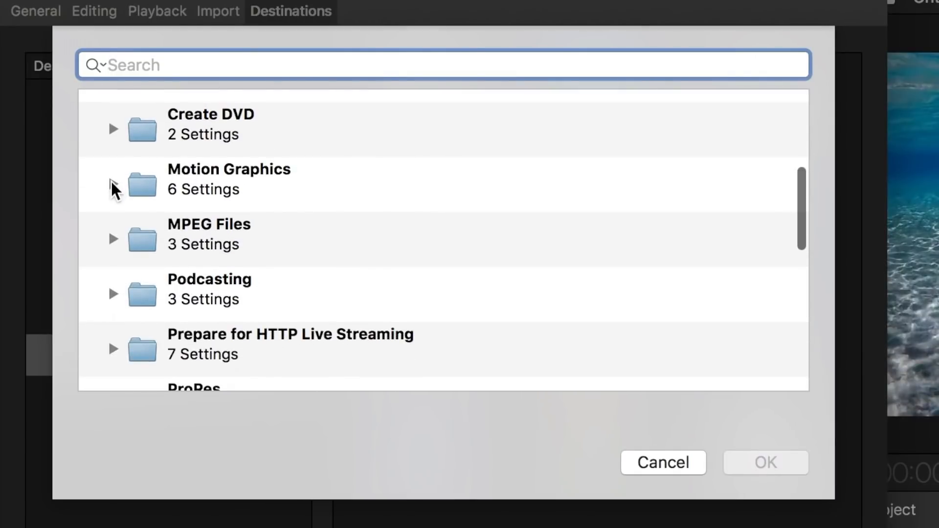
left_click(113, 184)
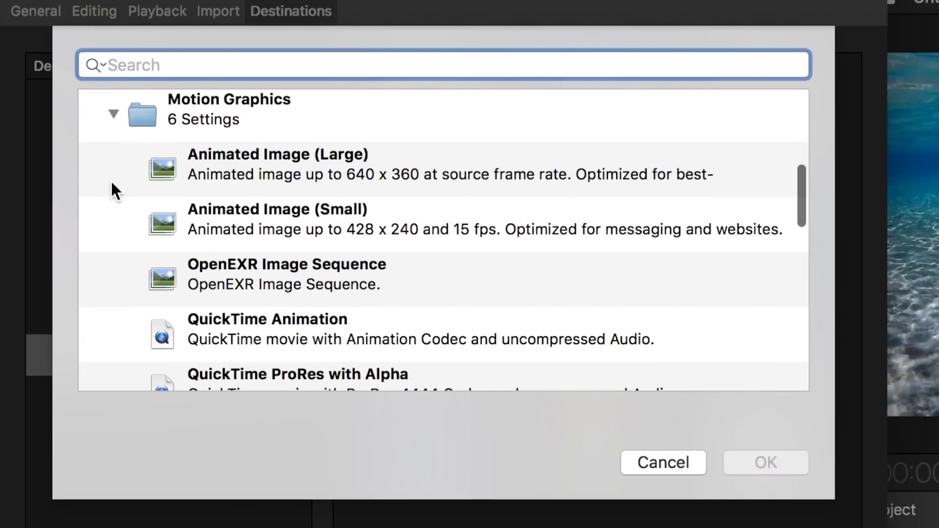
mouse_move(177, 192)
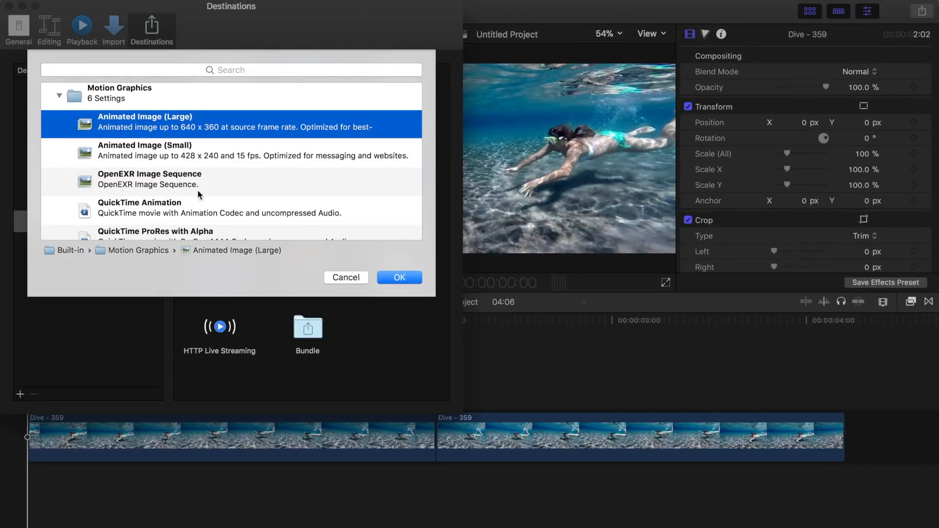
left_click(399, 278)
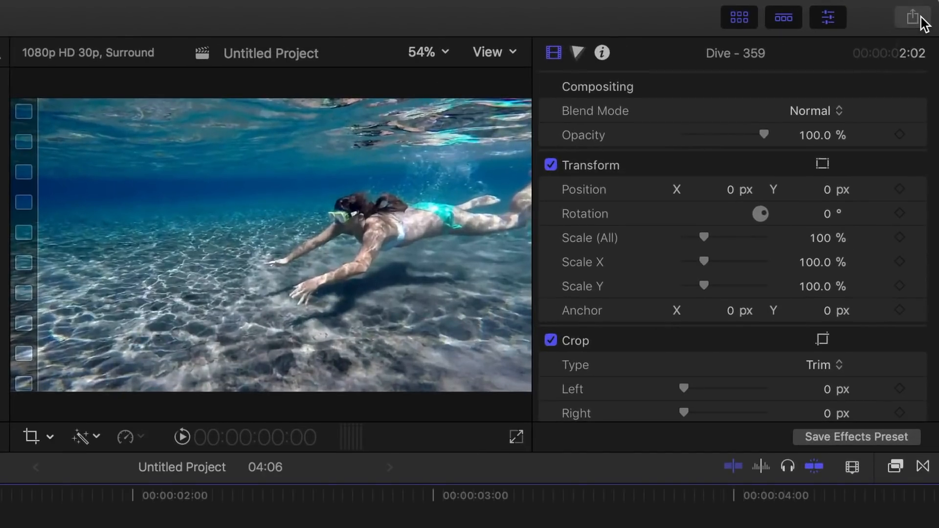
Share the project via Animated Image (Large) and save it as Large.gif.
left_click(910, 17)
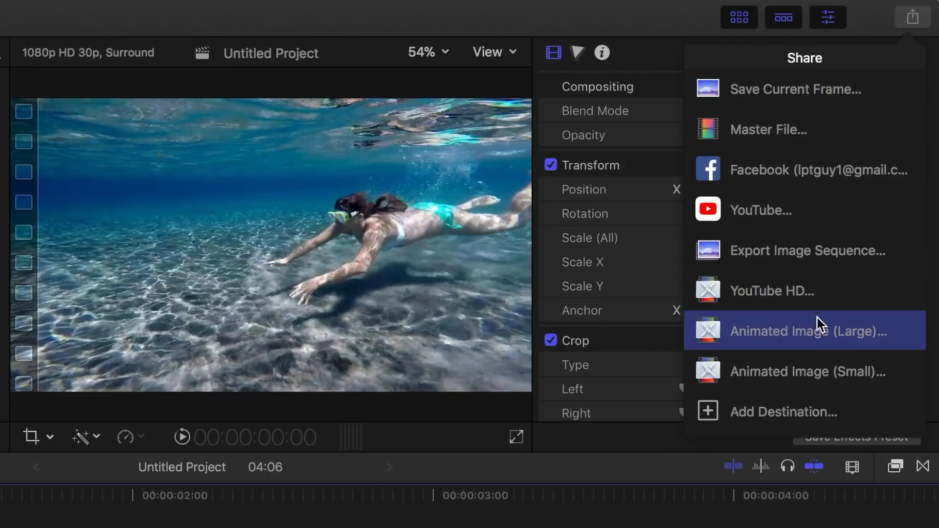
left_click(804, 332)
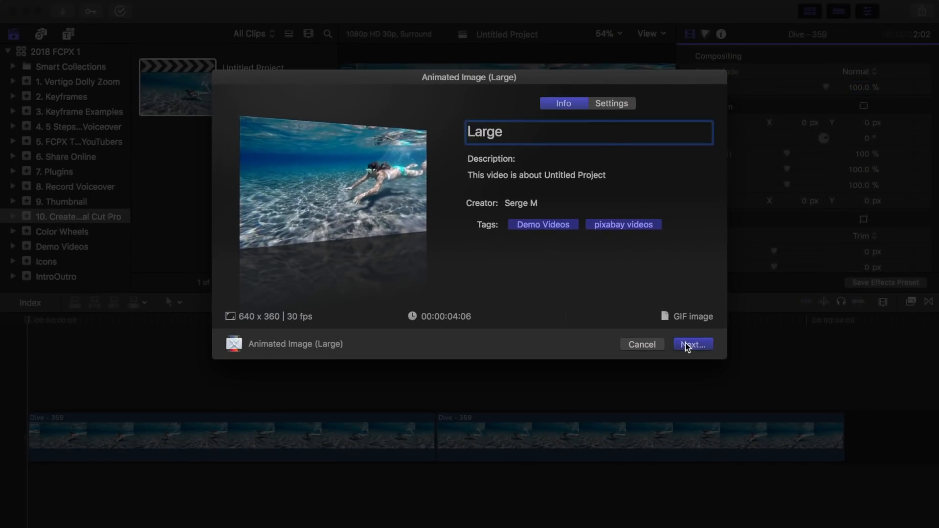
left_click(693, 344)
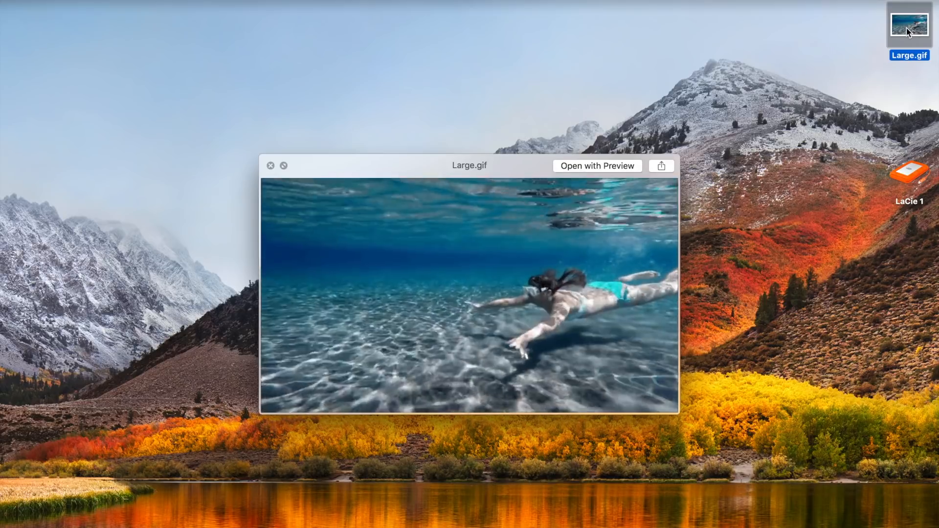
left_click(270, 165)
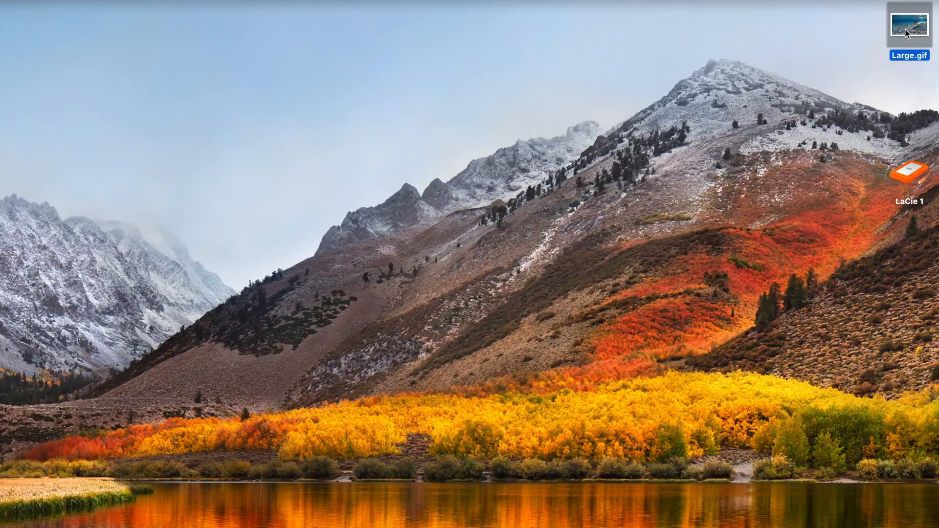
left_click(910, 23)
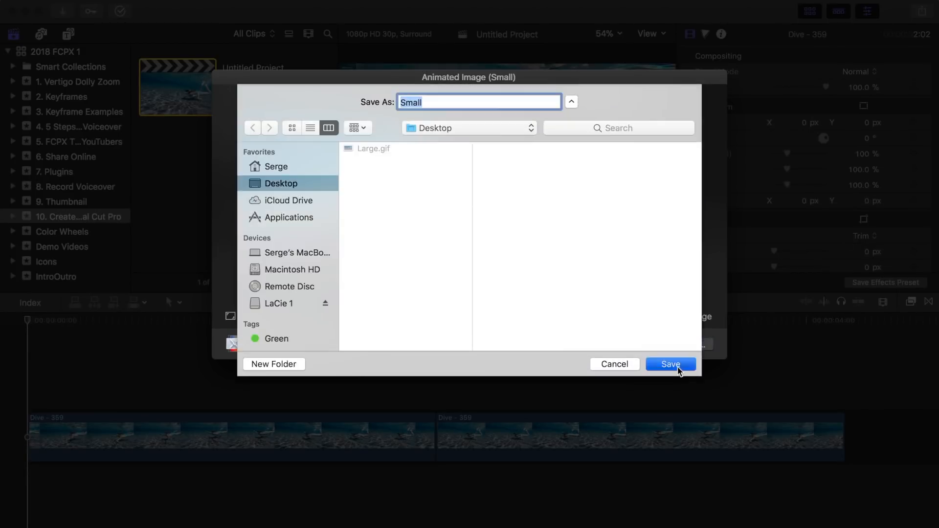
Save the Animated Image (Small) export as Small.gif on the desktop.
left_click(670, 364)
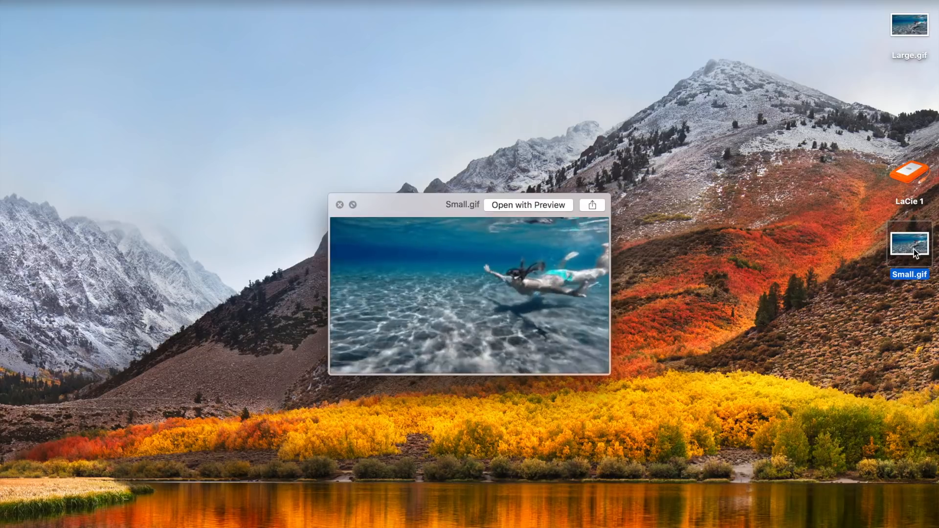
left_click(340, 204)
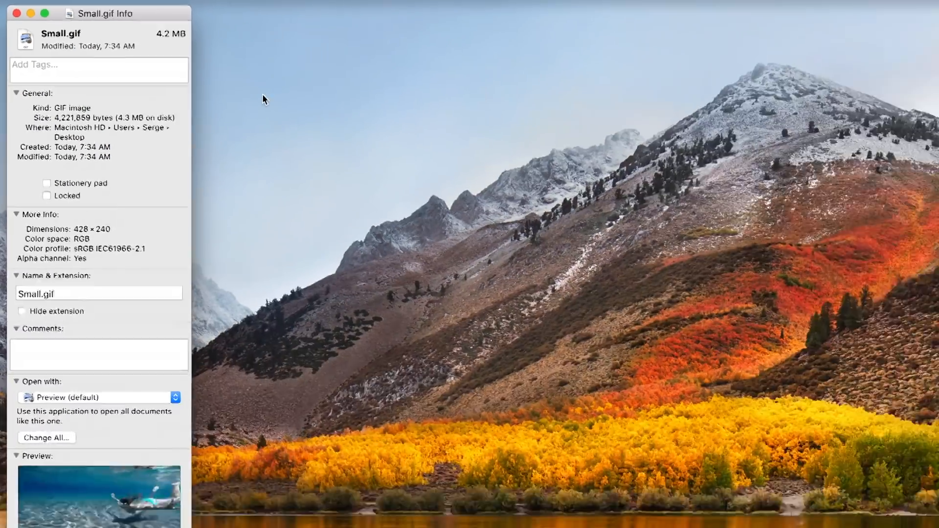
left_click(18, 14)
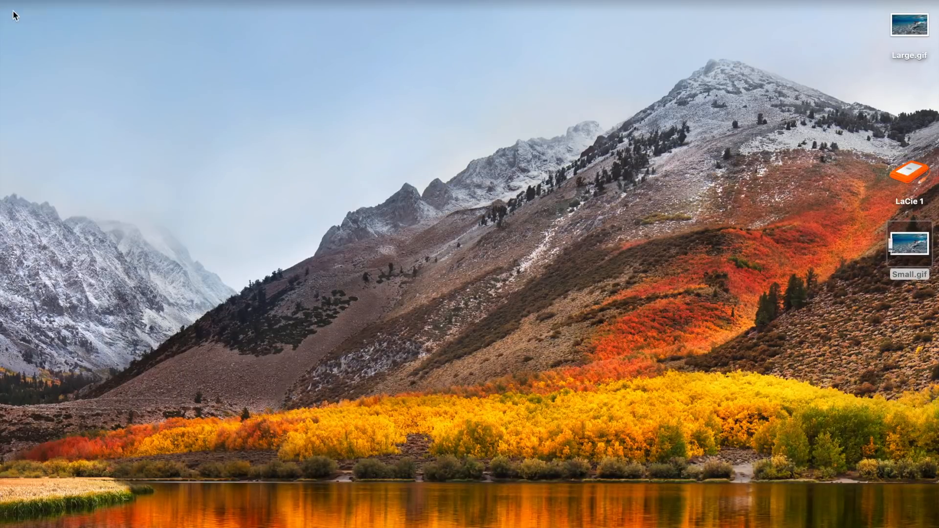
left_click(910, 245)
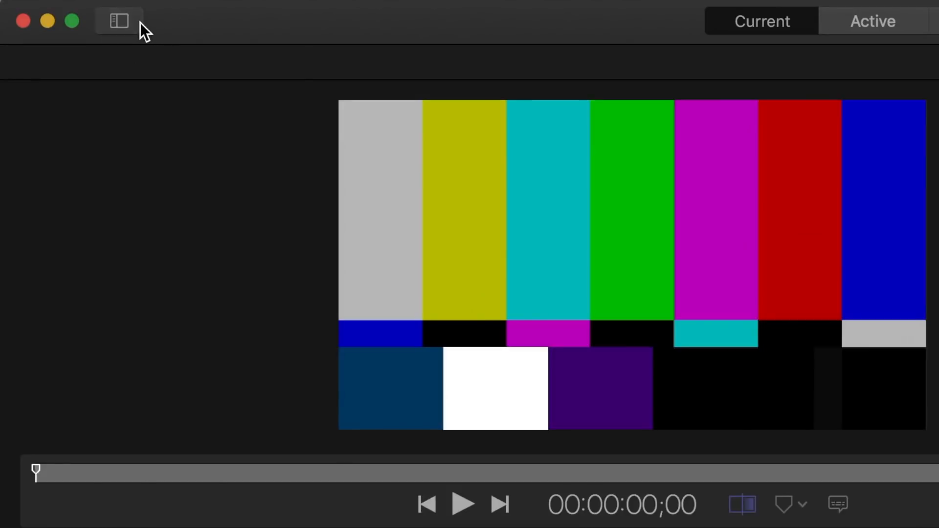
Create a new custom Compressor setting of format Image Sequence named HD GIF.
left_click(117, 21)
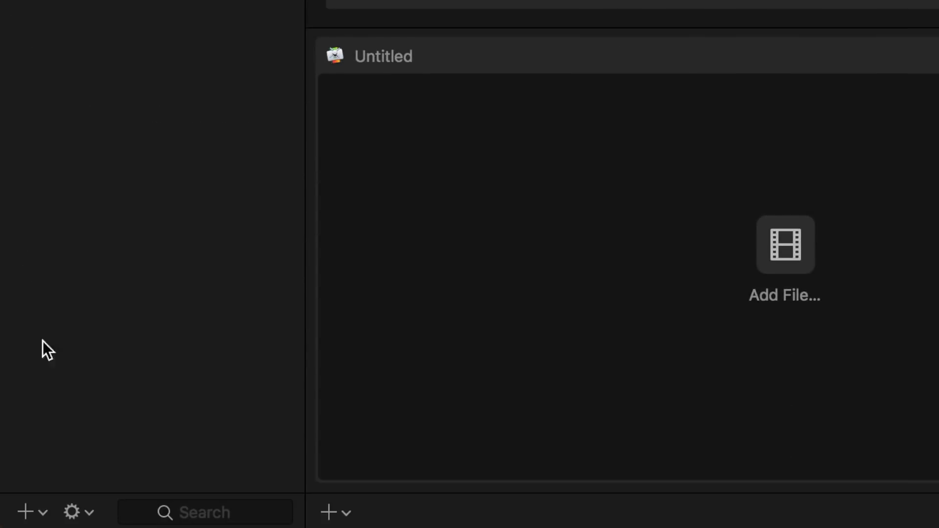
left_click(25, 510)
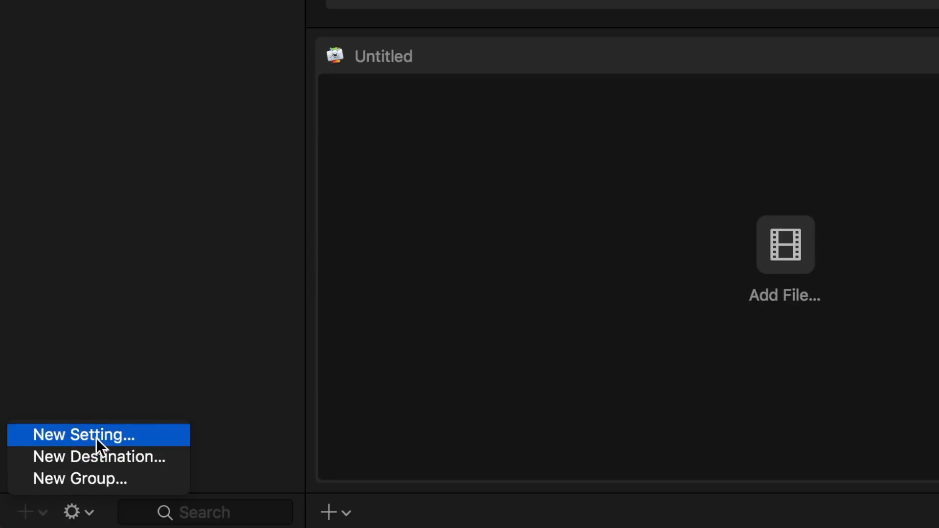
left_click(84, 435)
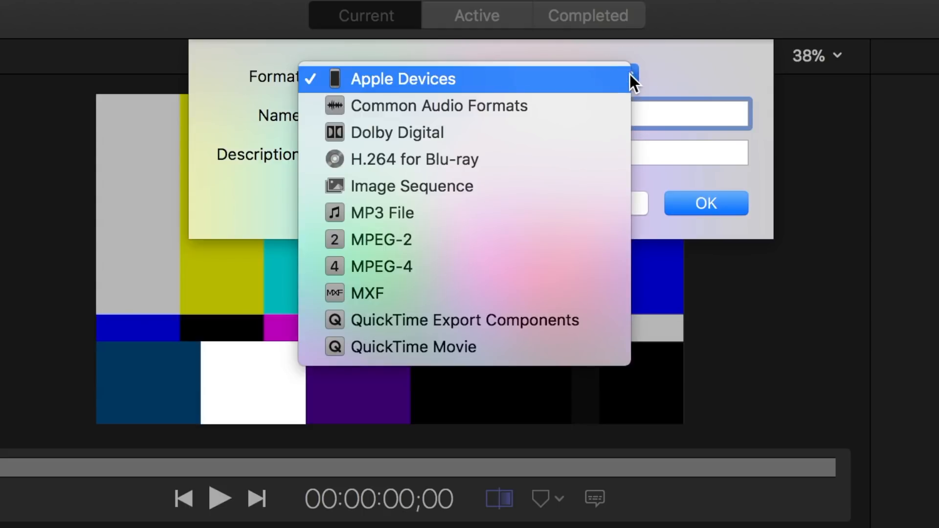
left_click(412, 185)
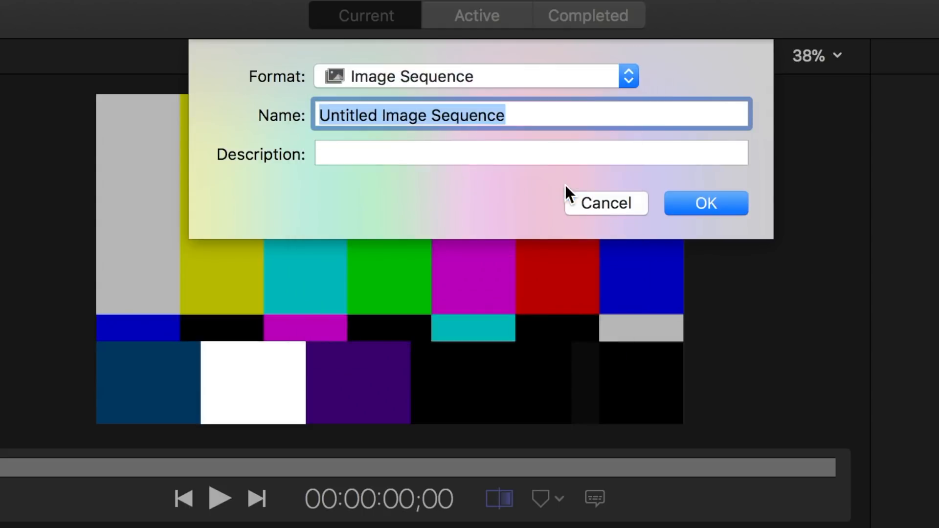
left_click(706, 203)
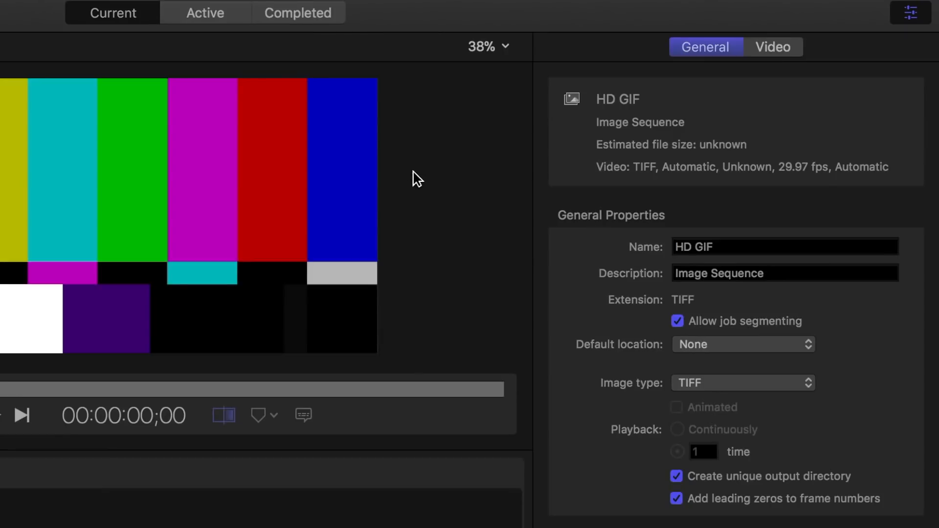
Set the HD GIF image type to GIF, animated, with continuous playback.
left_click(744, 384)
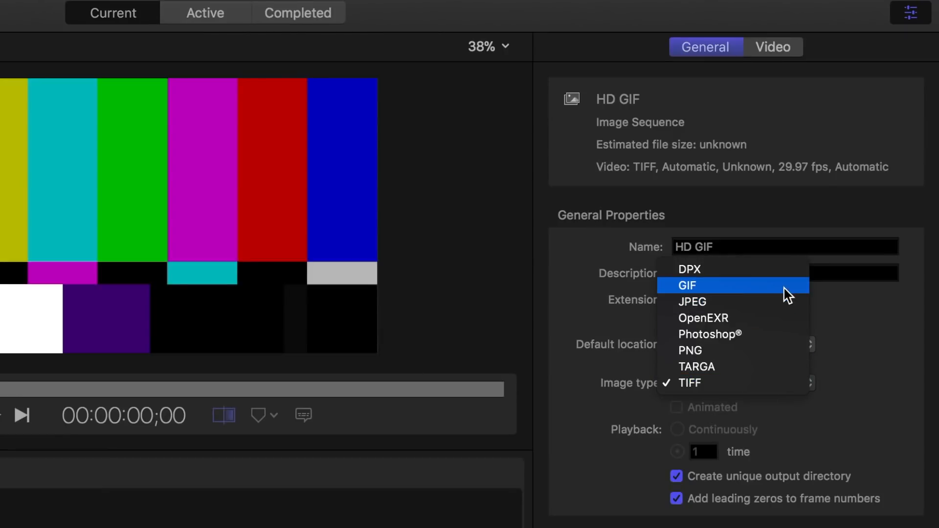
left_click(687, 286)
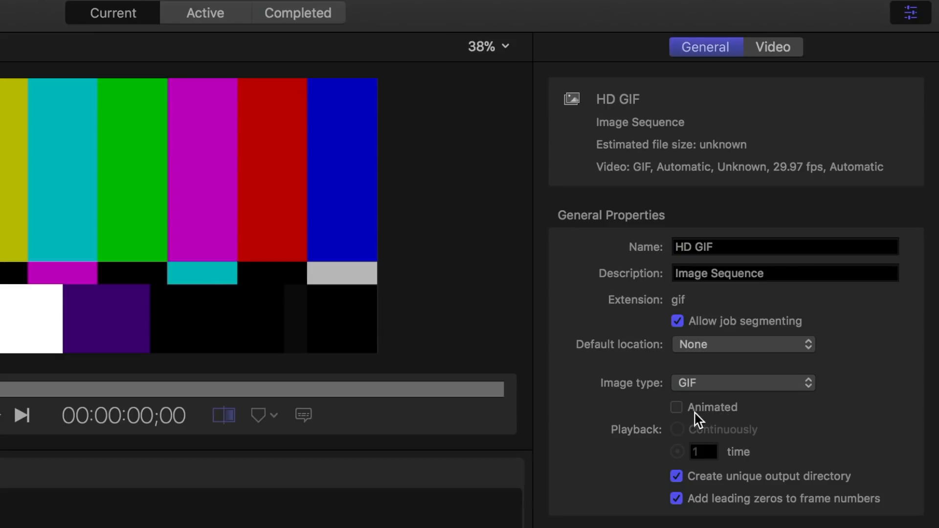
left_click(677, 406)
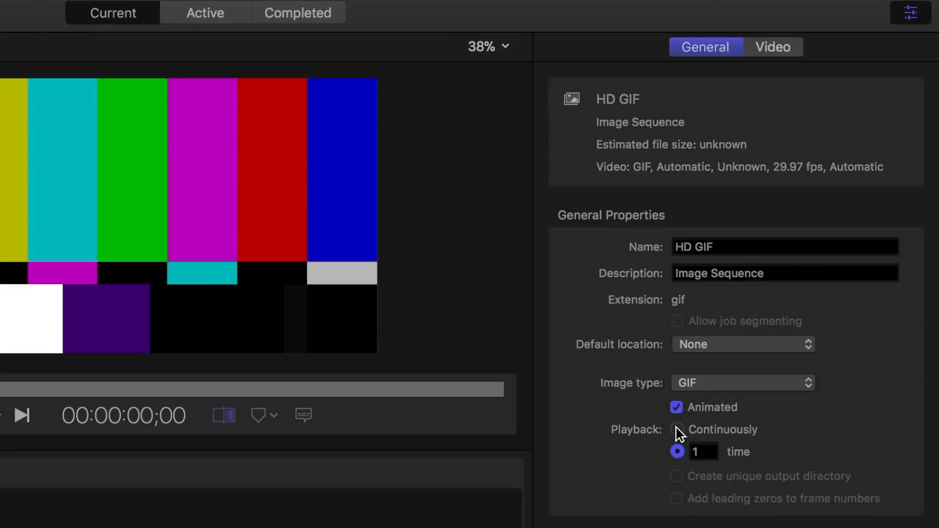
left_click(676, 429)
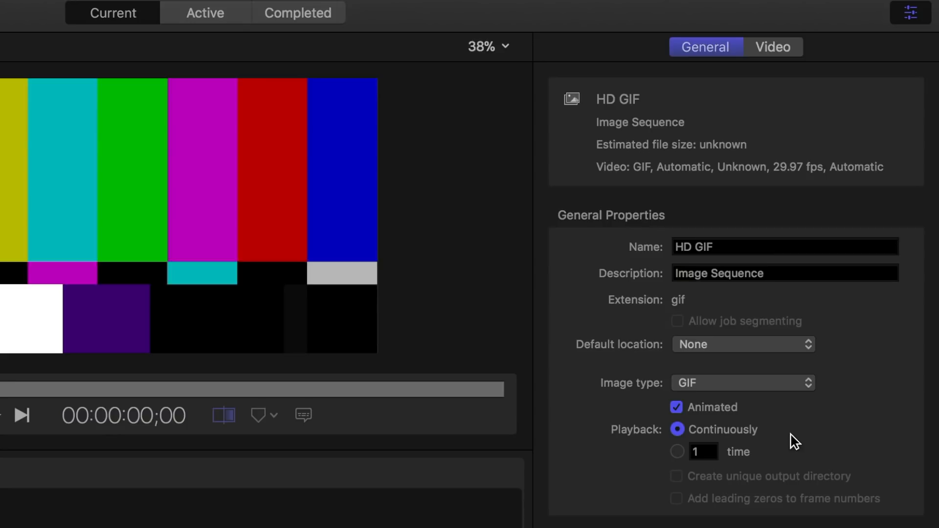
left_click(677, 452)
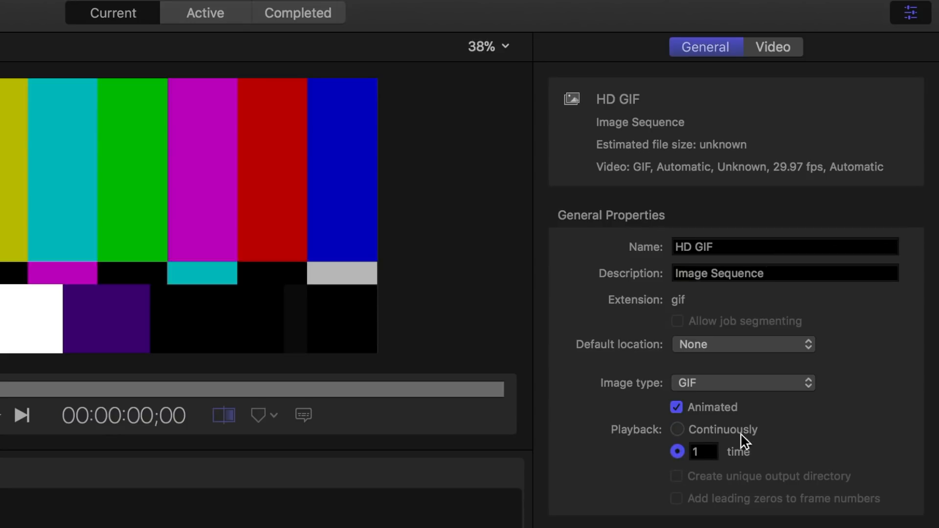
left_click(677, 429)
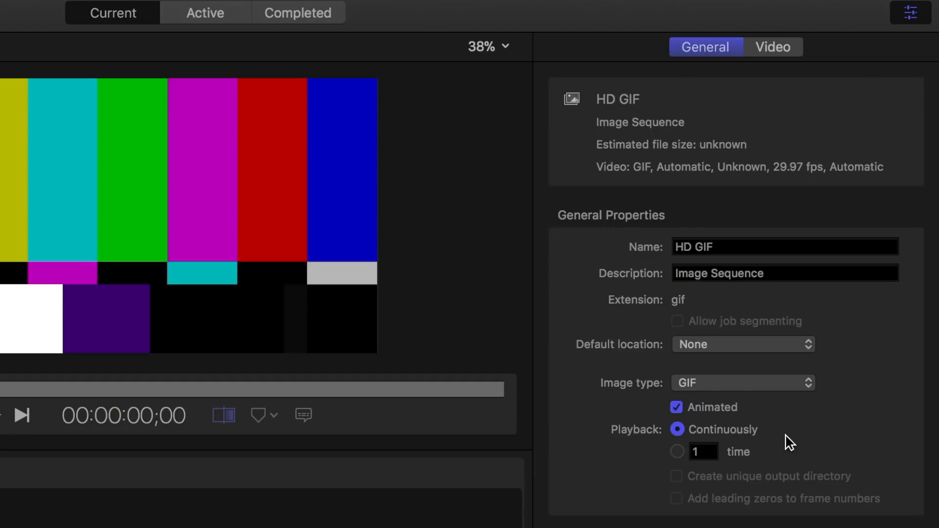
left_click(773, 46)
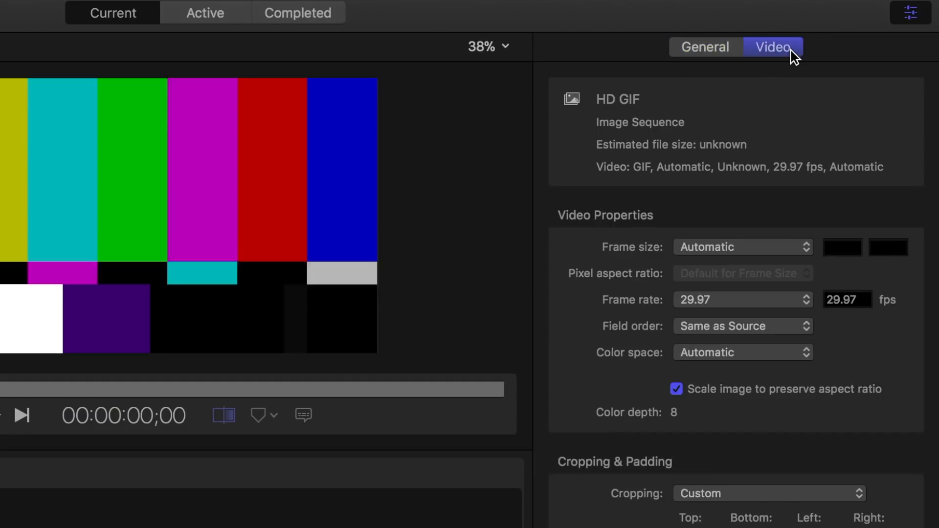
mouse_move(804, 261)
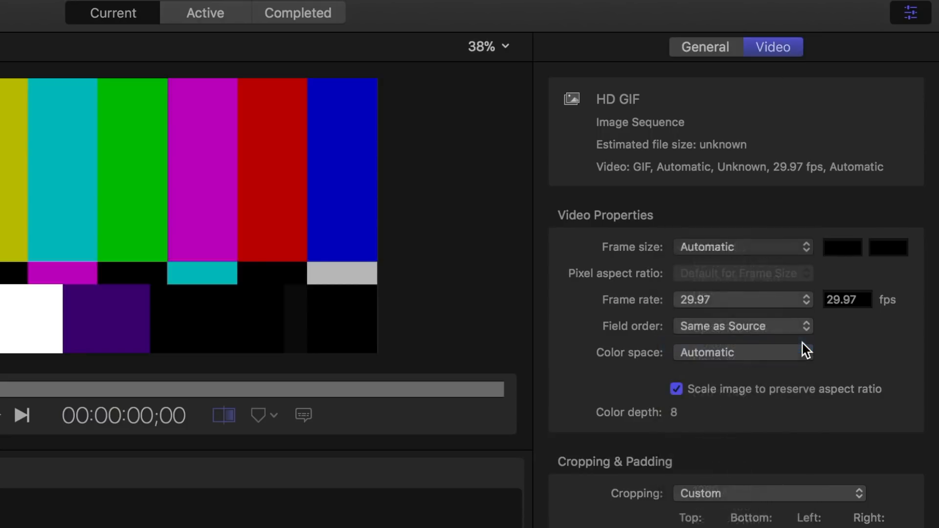
Cap the HD GIF frame size at up to 1920 x 1080 and choose its frame rate.
left_click(743, 246)
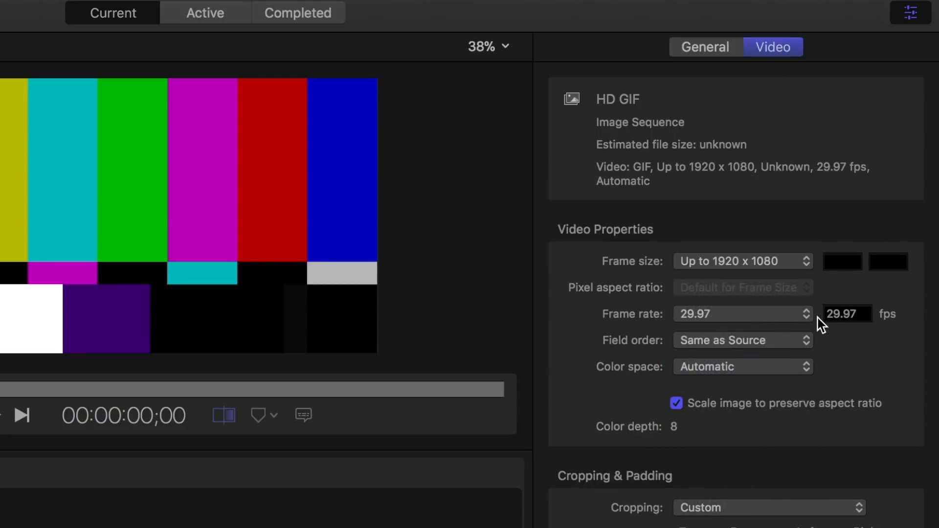
left_click(743, 314)
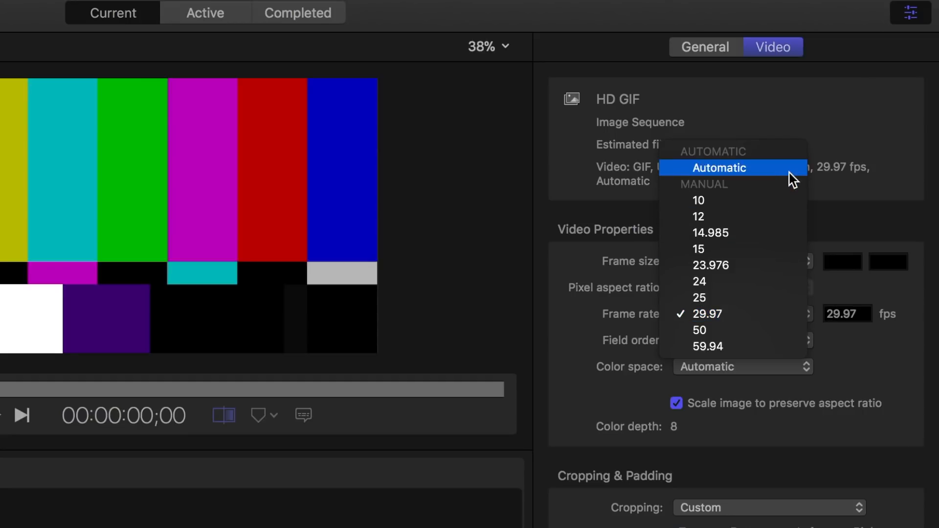
left_click(720, 168)
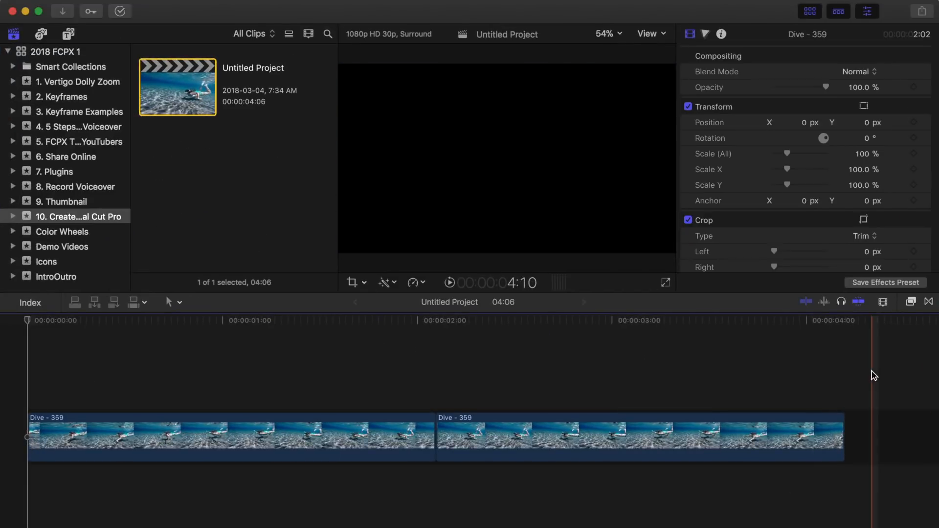
Add a share destination using the Custom > HD GIF Compressor setting.
left_click(28, 321)
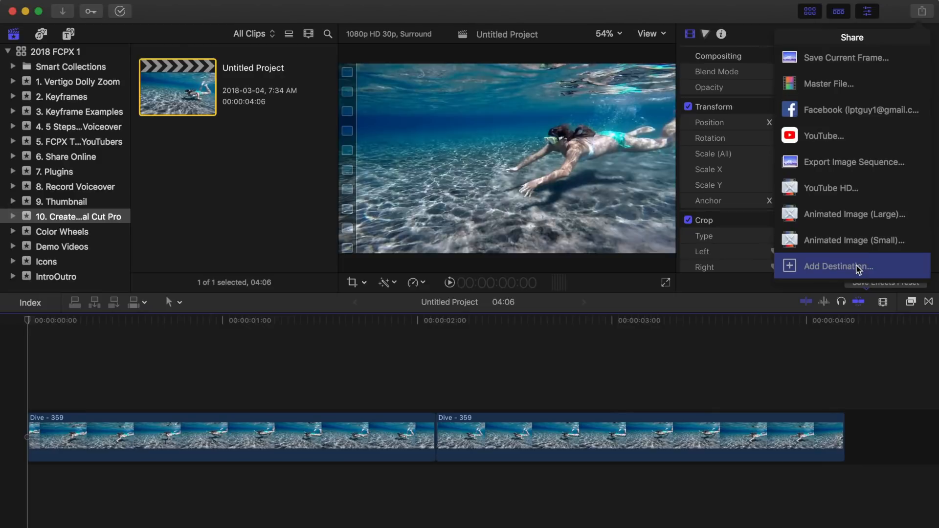
left_click(837, 266)
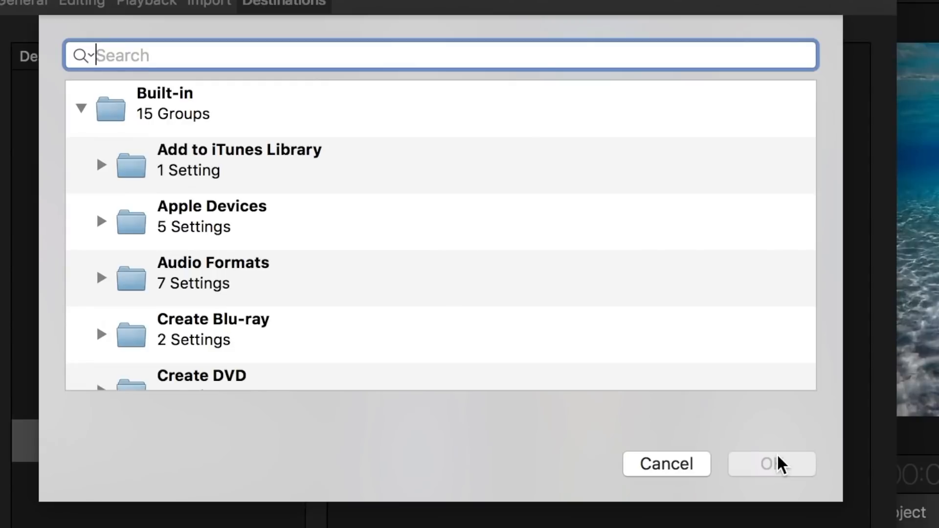
scroll("down", 3)
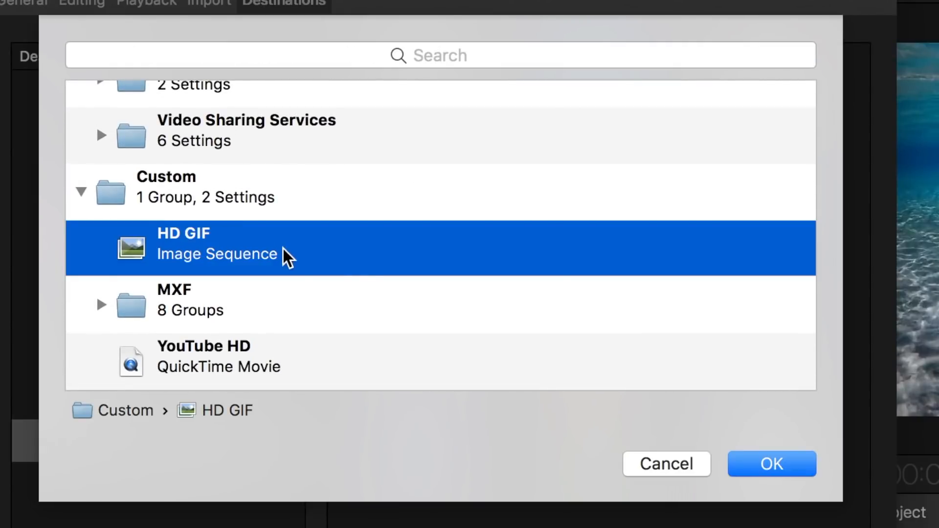
left_click(772, 464)
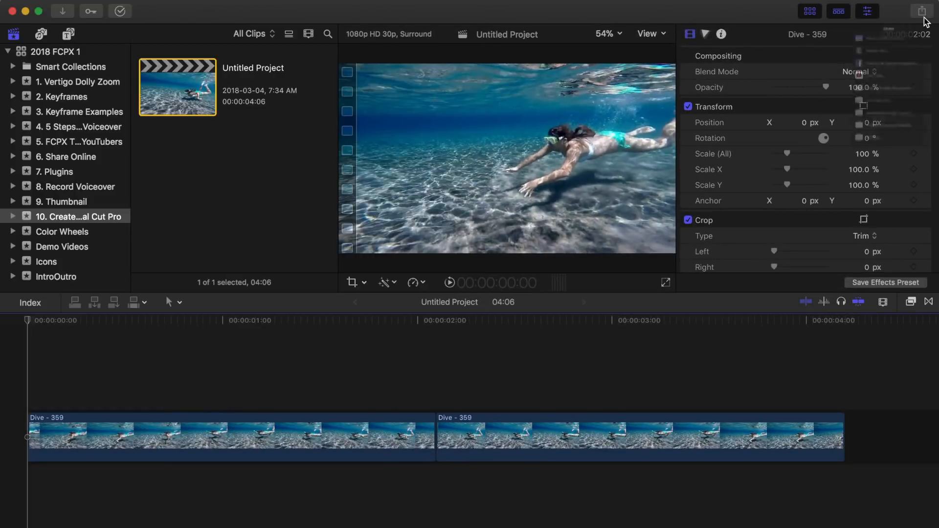
Share the dive project through the new HD GIF destination and proceed to export.
left_click(921, 12)
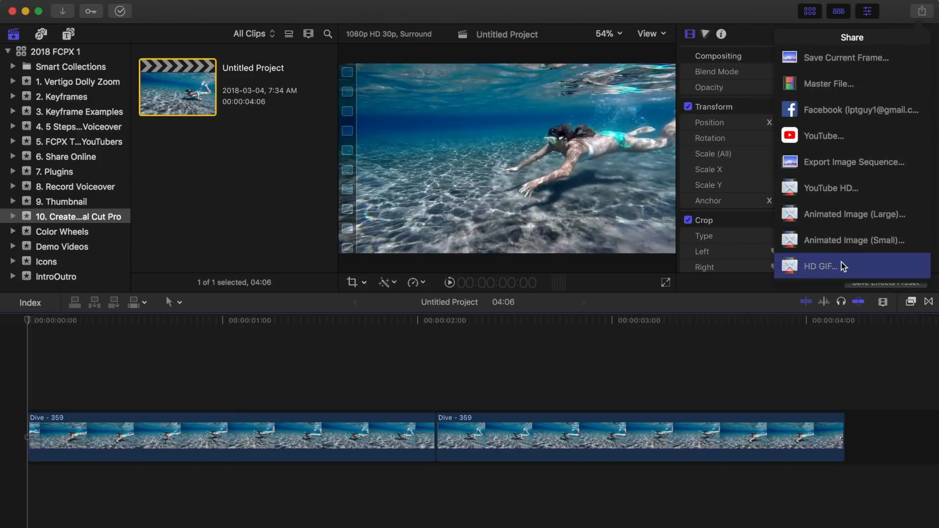
left_click(821, 266)
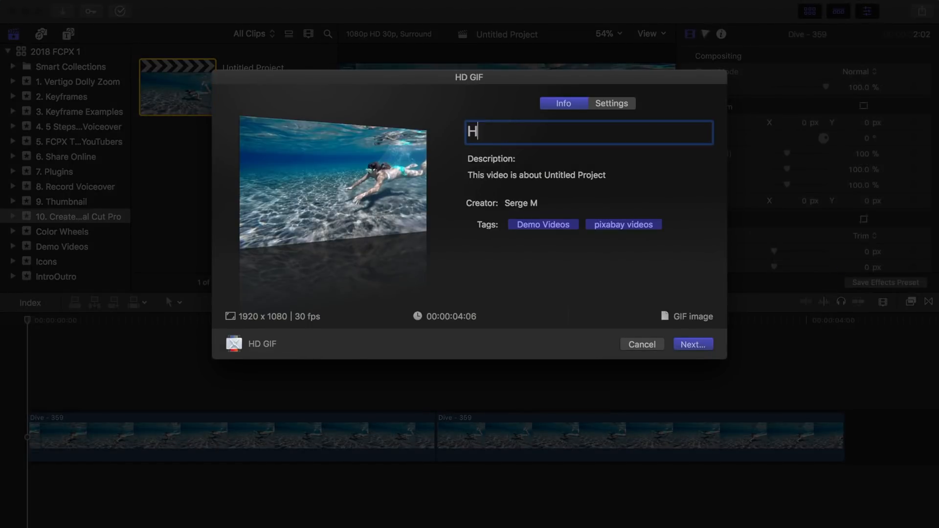
left_click(642, 345)
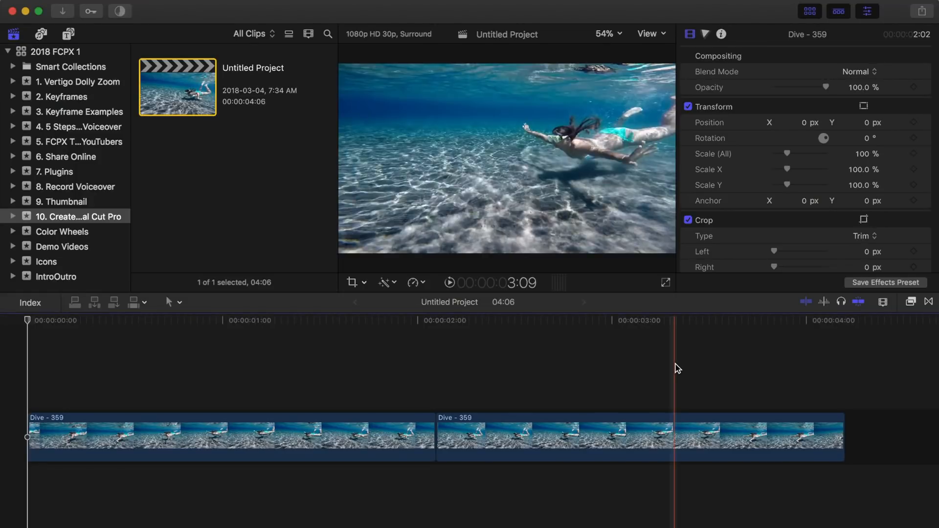